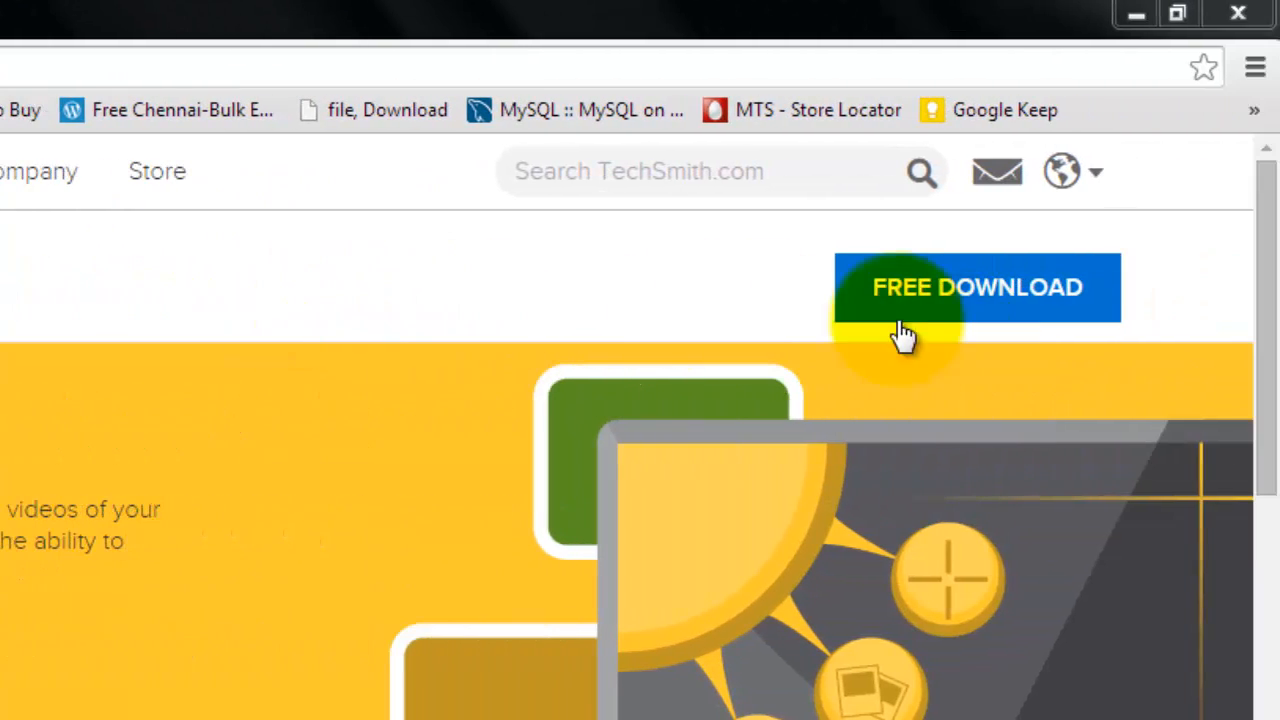
{"action": "mouse_move", "coordinate": [1000, 324]}
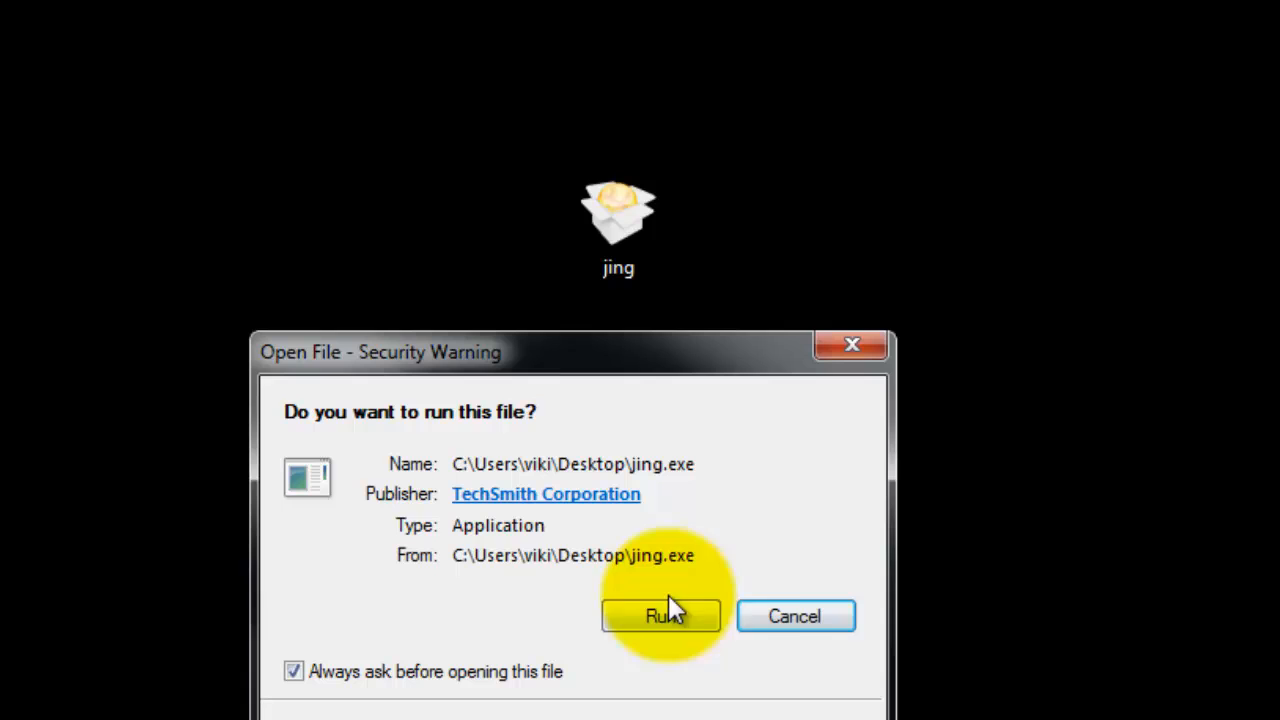
Run the downloaded Jing program and expand the Jing sun menu on the desktop.
{"action": "left_click", "coordinate": [660, 616]}
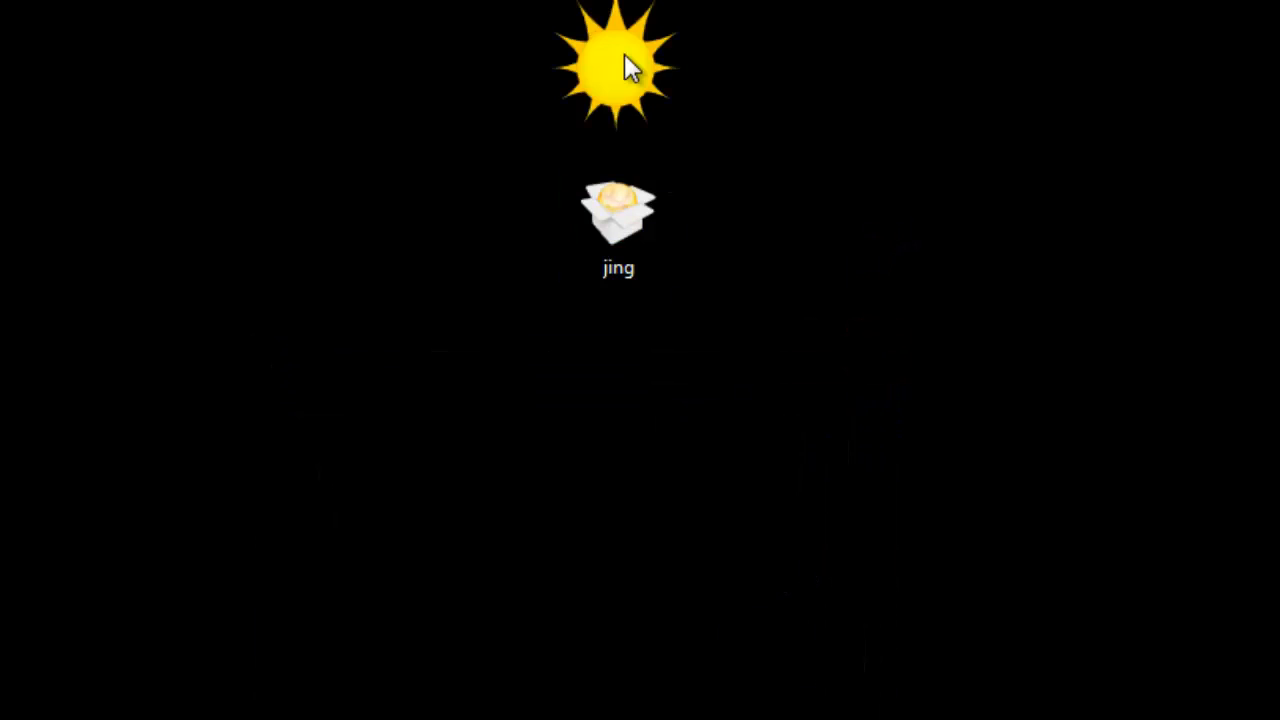
{"action": "left_click", "coordinate": [616, 56]}
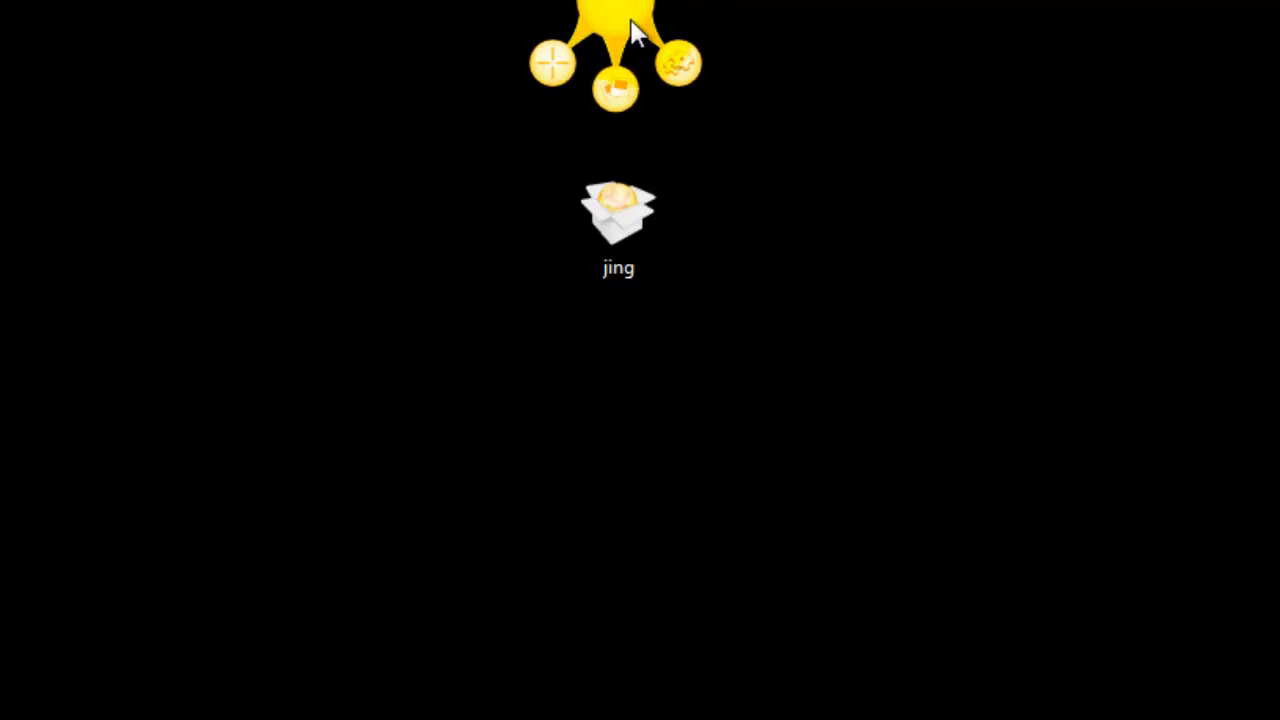
{"action": "mouse_move", "coordinate": [828, 368]}
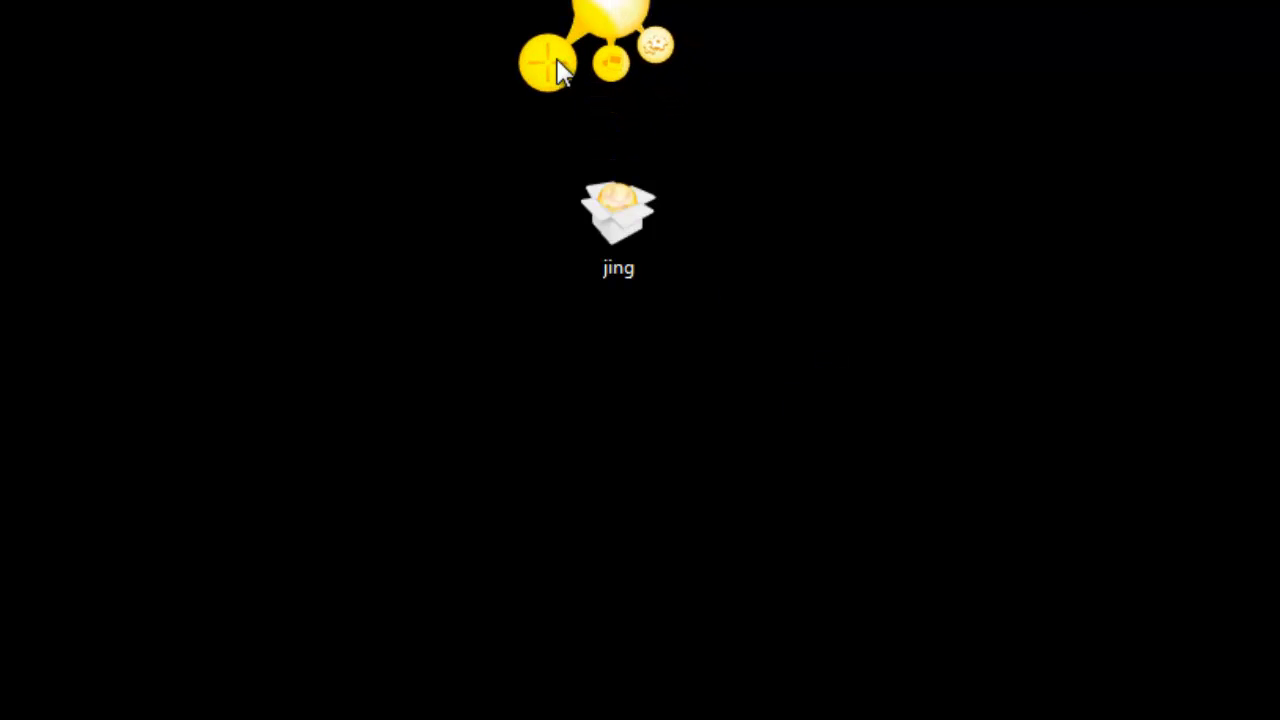
Capture a 954 x 458 region around the desktop jing icon as an image.
{"action": "left_click", "coordinate": [544, 56]}
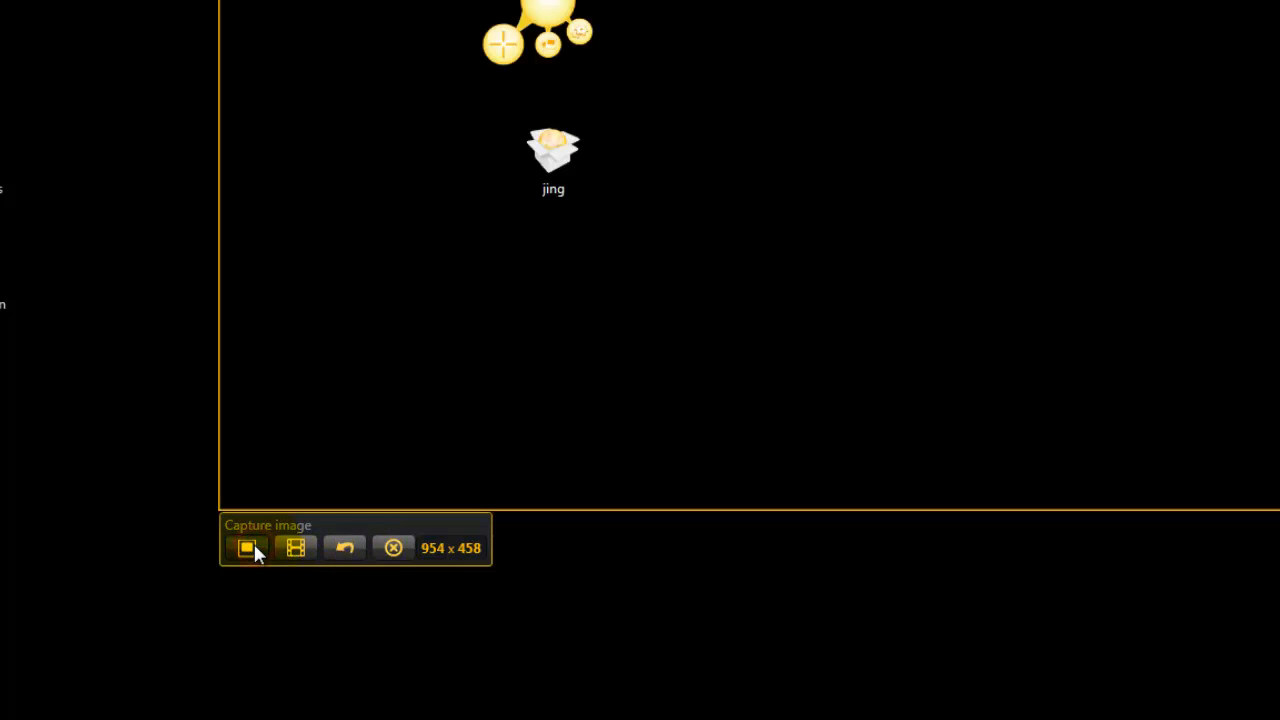
{"action": "left_click", "coordinate": [246, 548]}
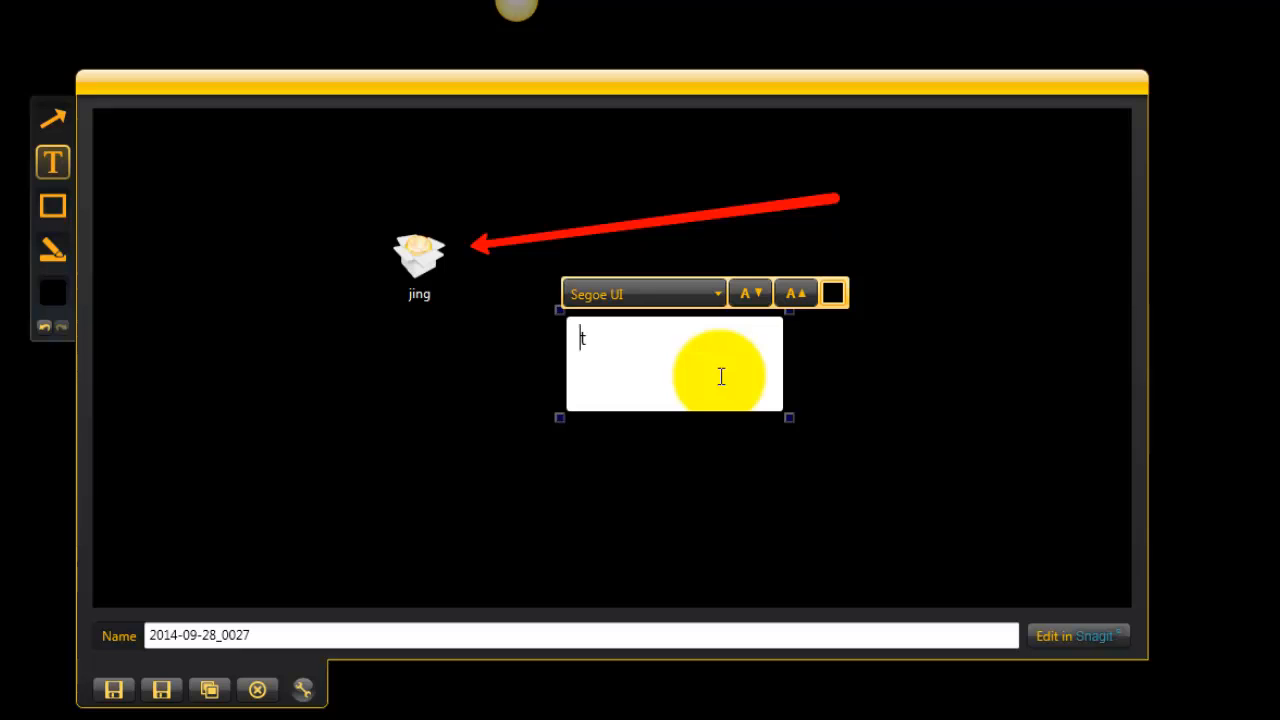
Fill the text box beside the red arrow with 'text something'.
{"action": "type", "text": "text something"}
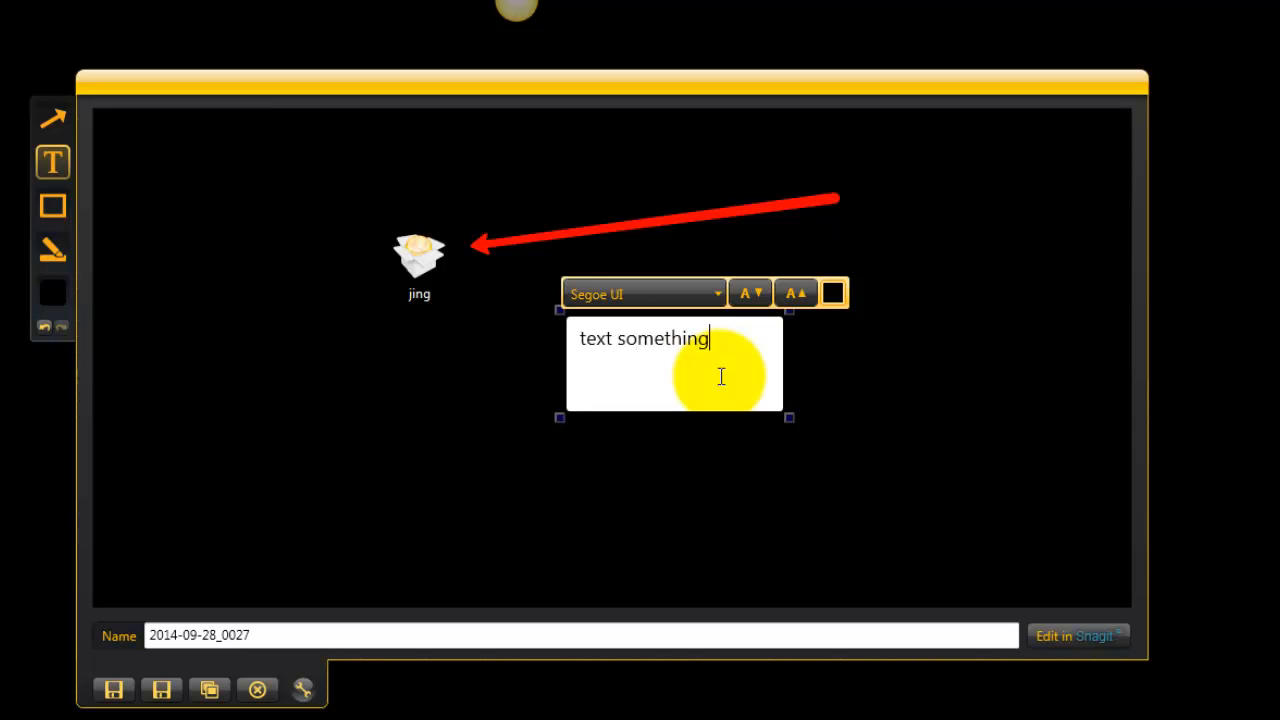
{"action": "left_click", "coordinate": [52, 204]}
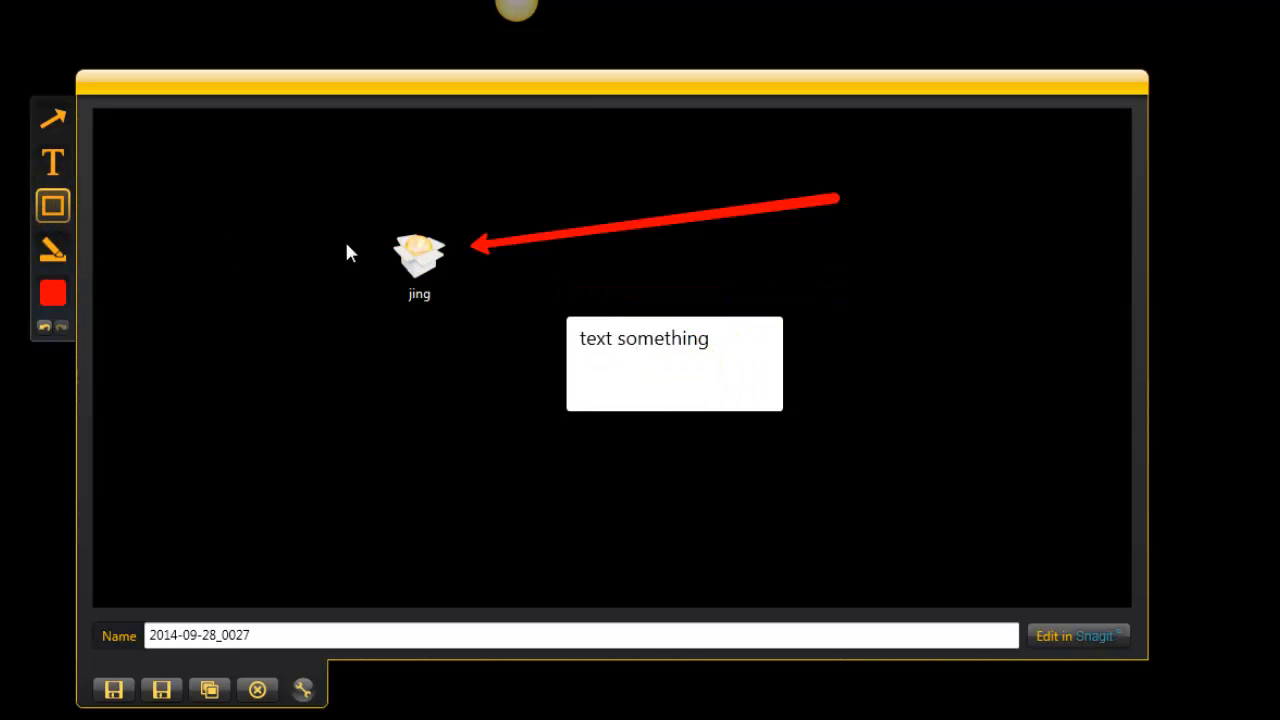
Frame the jing icon with a red rectangle and add an olive highlight block below it.
{"action": "left_click_drag", "start_coordinate": [296, 176], "coordinate": [460, 324]}
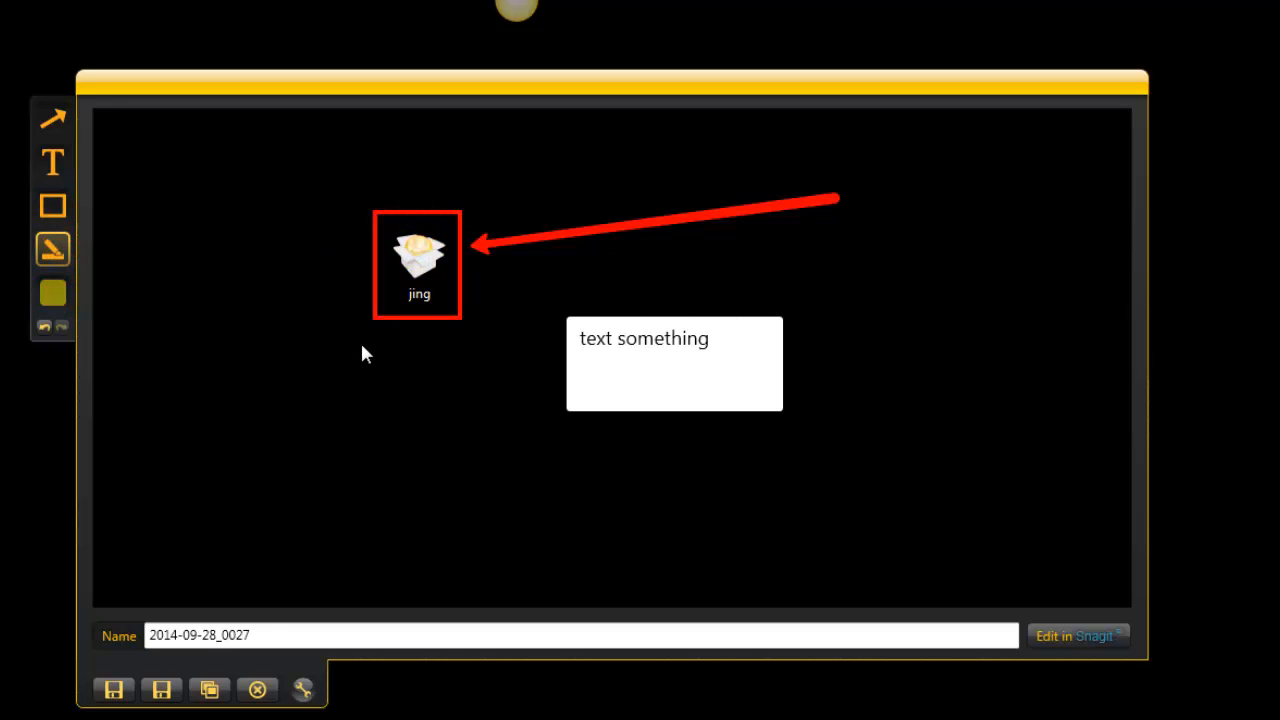
{"action": "left_click_drag", "start_coordinate": [360, 344], "coordinate": [484, 468]}
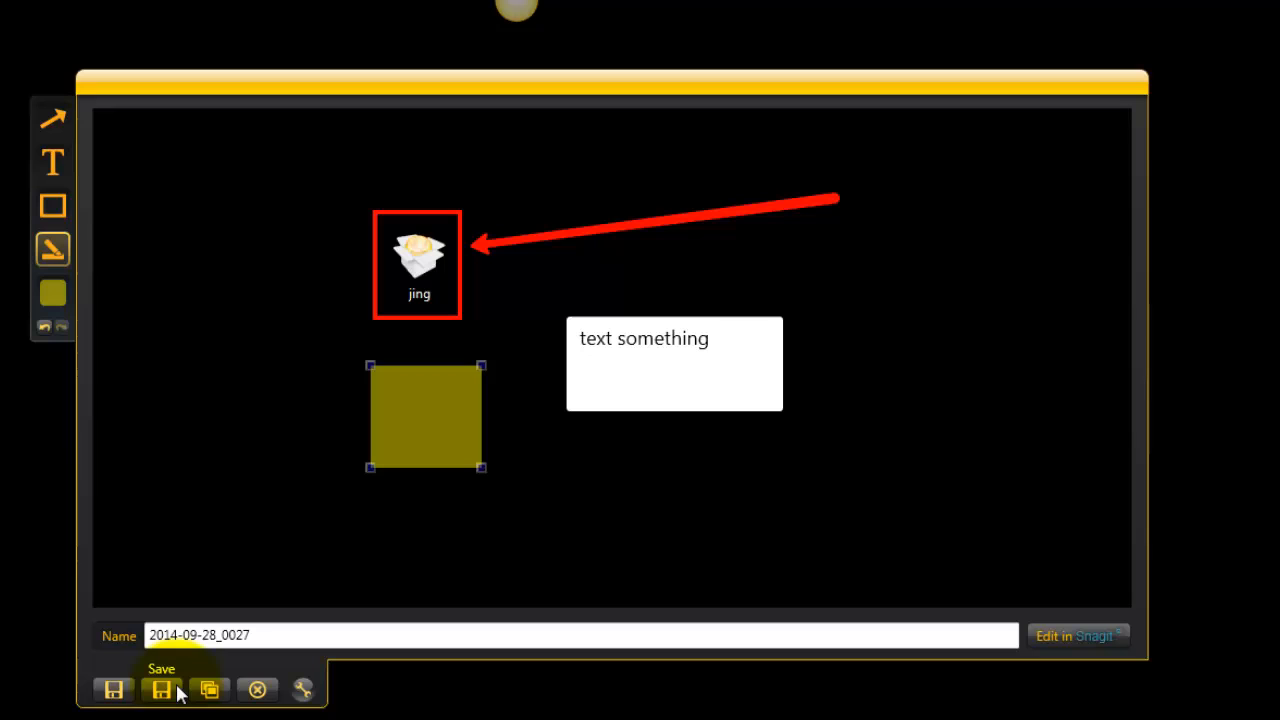
{"action": "mouse_move", "coordinate": [168, 704]}
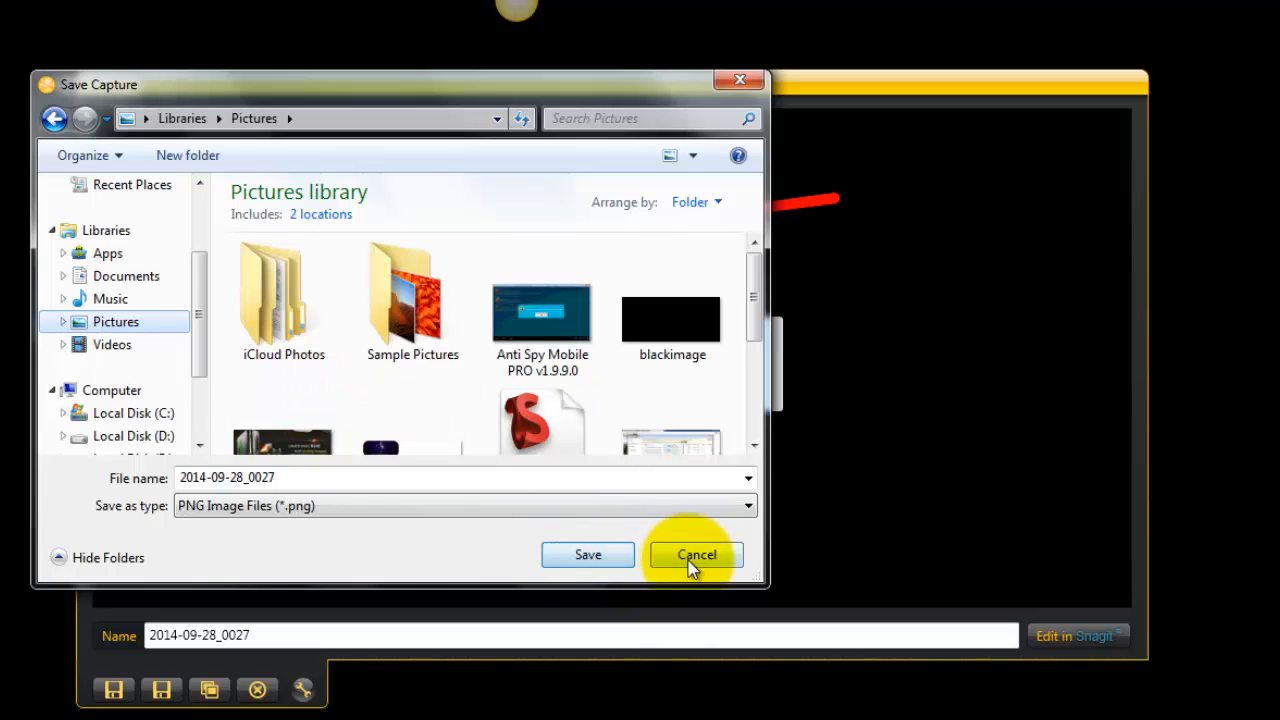
{"action": "left_click", "coordinate": [696, 554]}
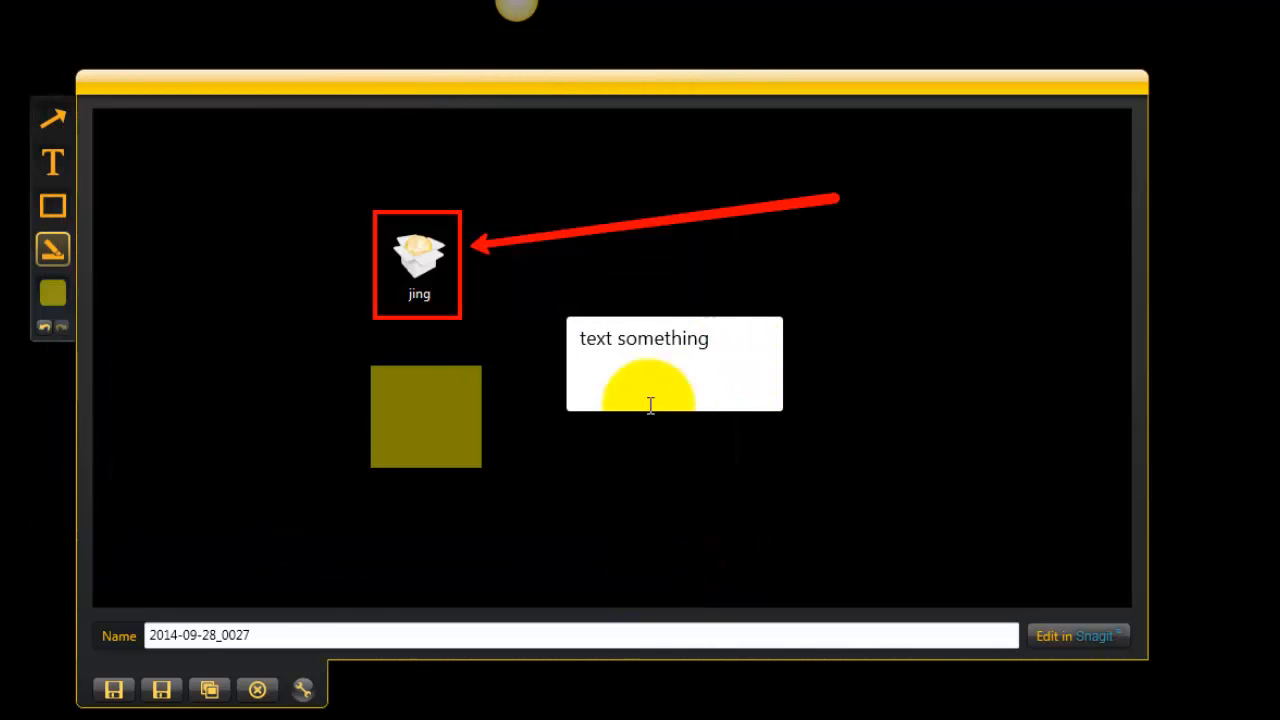